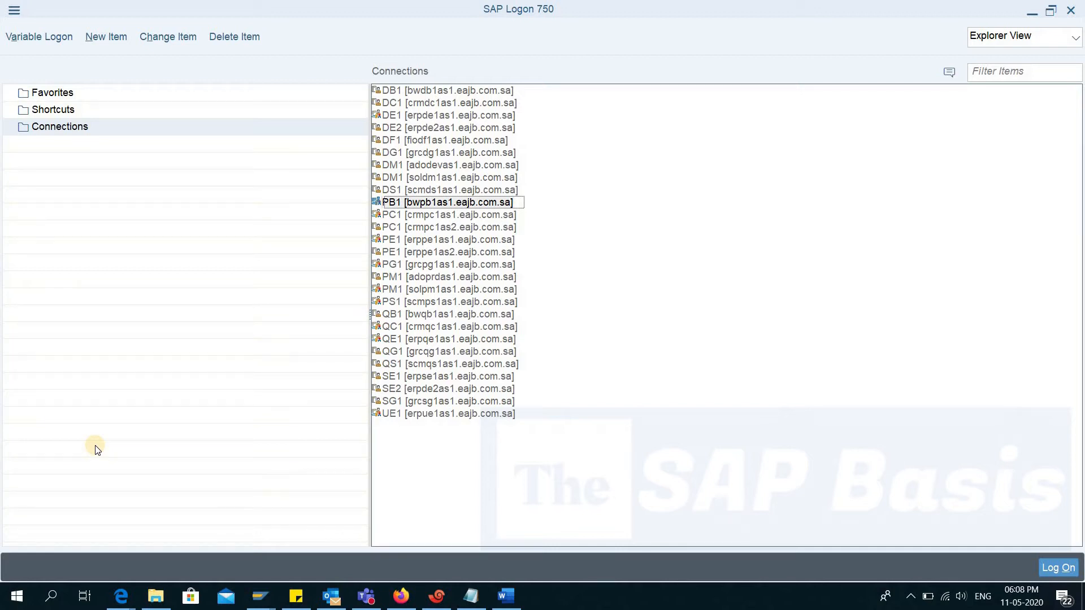
{"action": "mouse_move", "coordinate": [186, 507]}
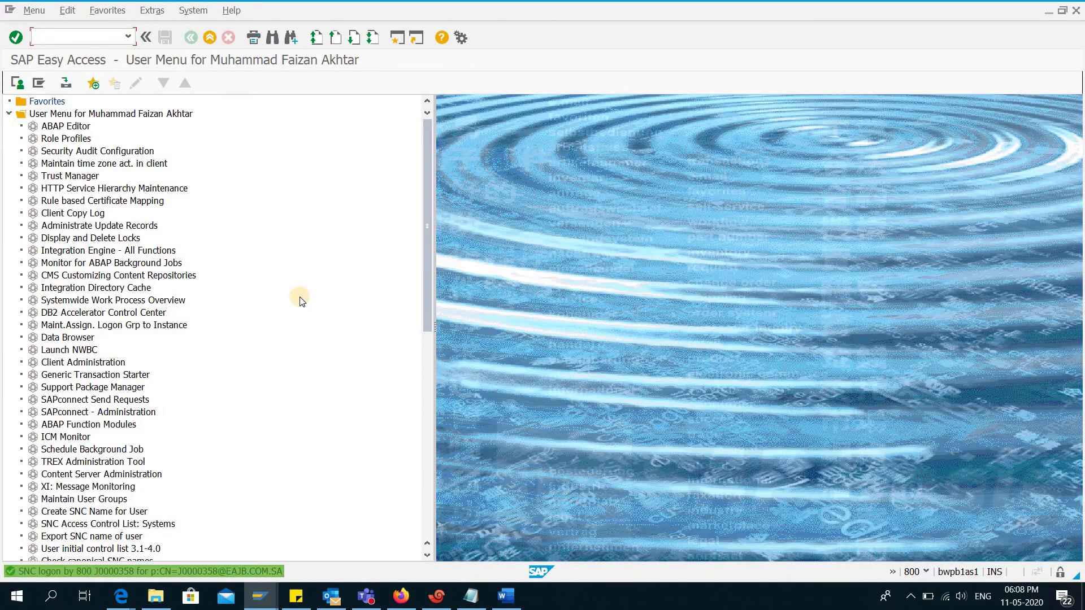
{"action": "mouse_move", "coordinate": [932, 581]}
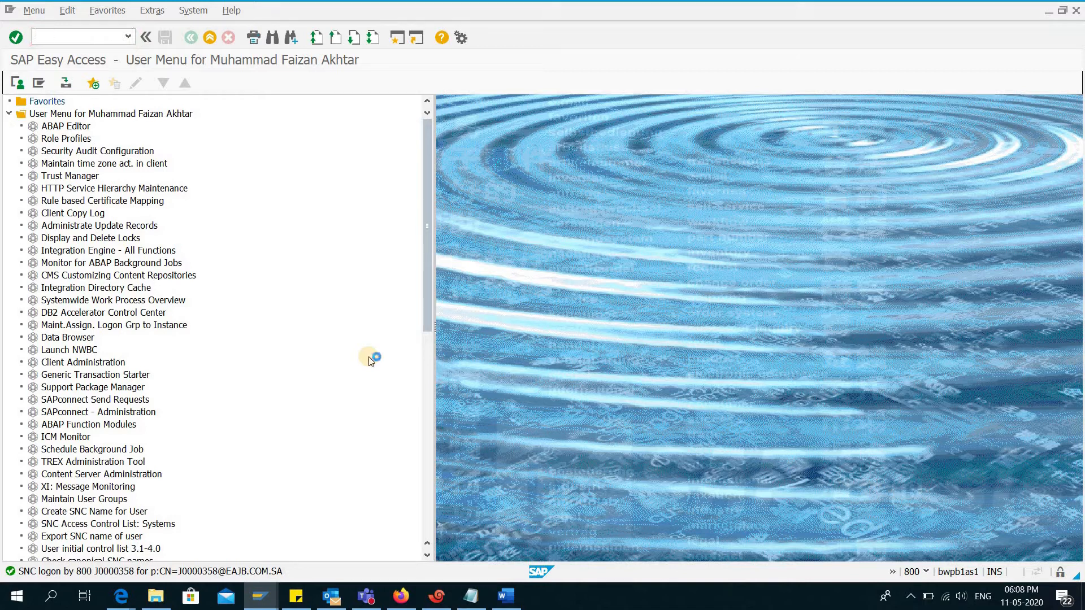
{"action": "mouse_move", "coordinate": [294, 219]}
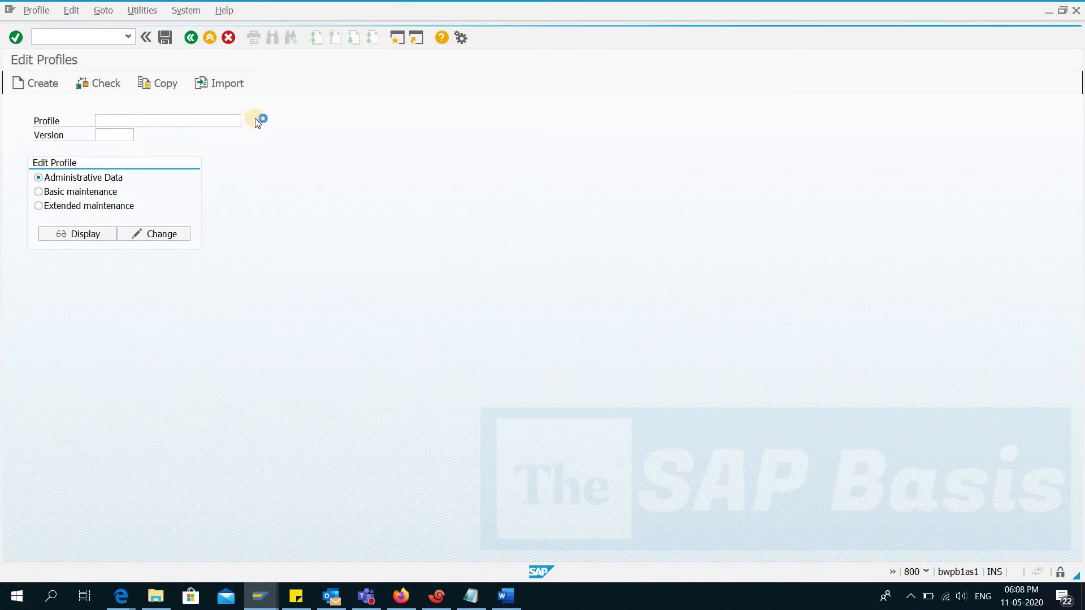
{"action": "mouse_move", "coordinate": [247, 201]}
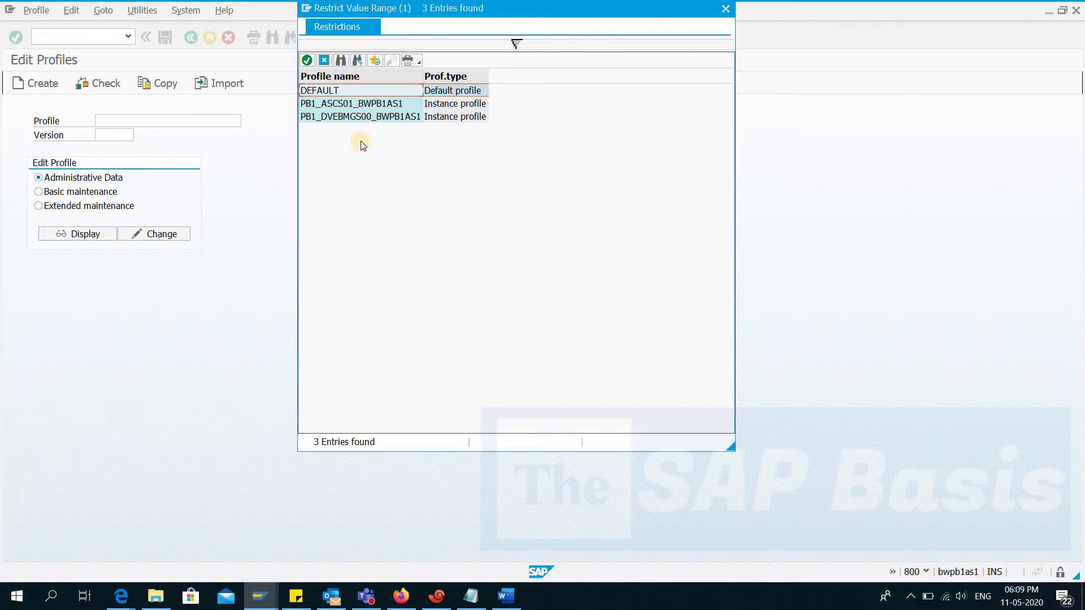
{"action": "mouse_move", "coordinate": [358, 138]}
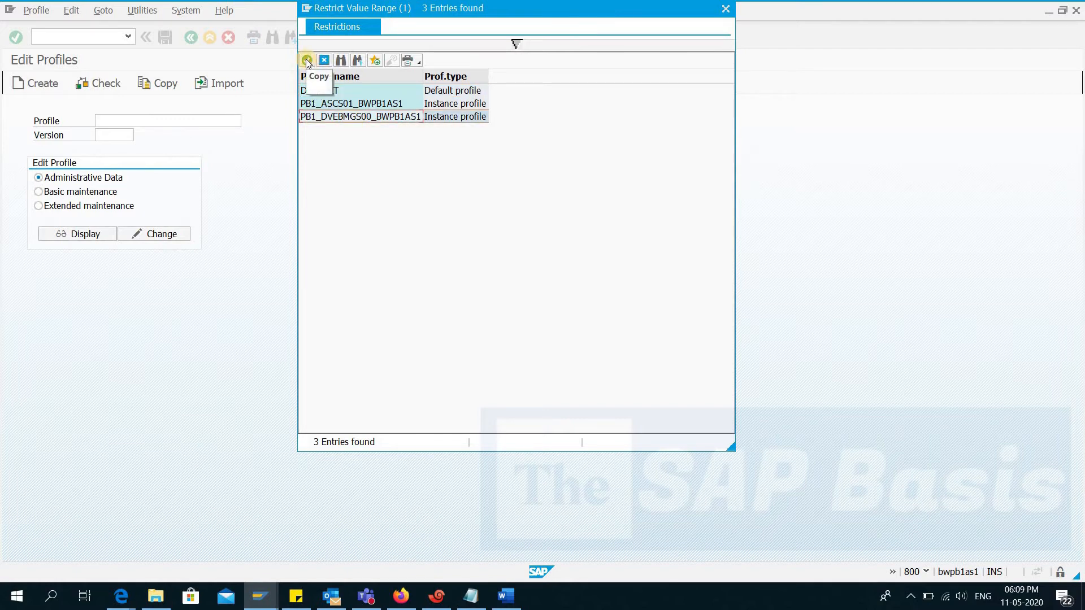
Choose profile PB1_DVEBMGS00_BWPB1AS1 with Extended maintenance and start changing it
{"action": "left_click", "coordinate": [726, 8]}
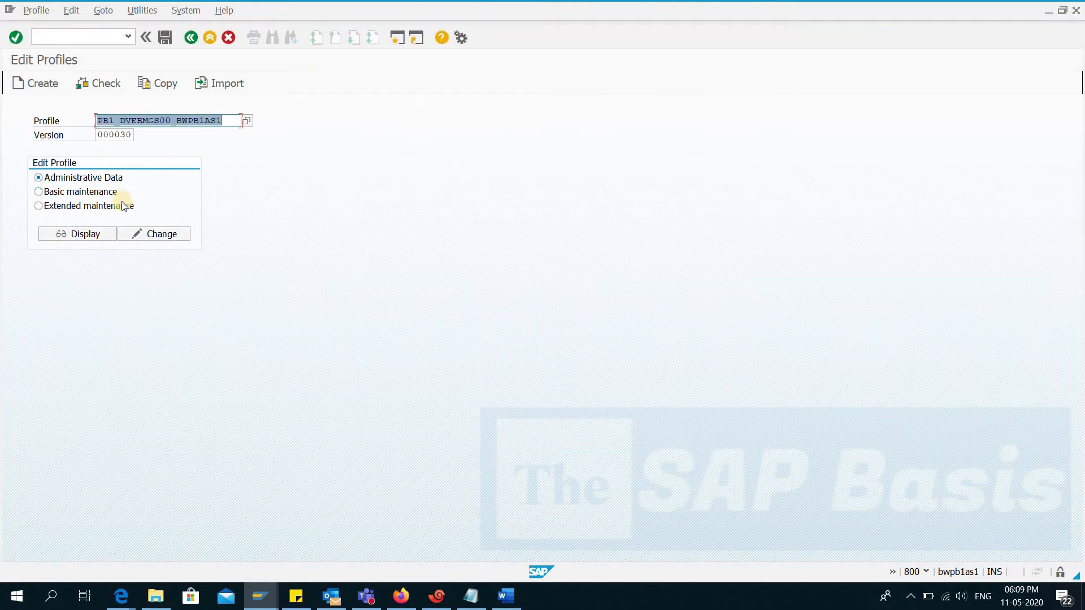
{"action": "left_click", "coordinate": [38, 206]}
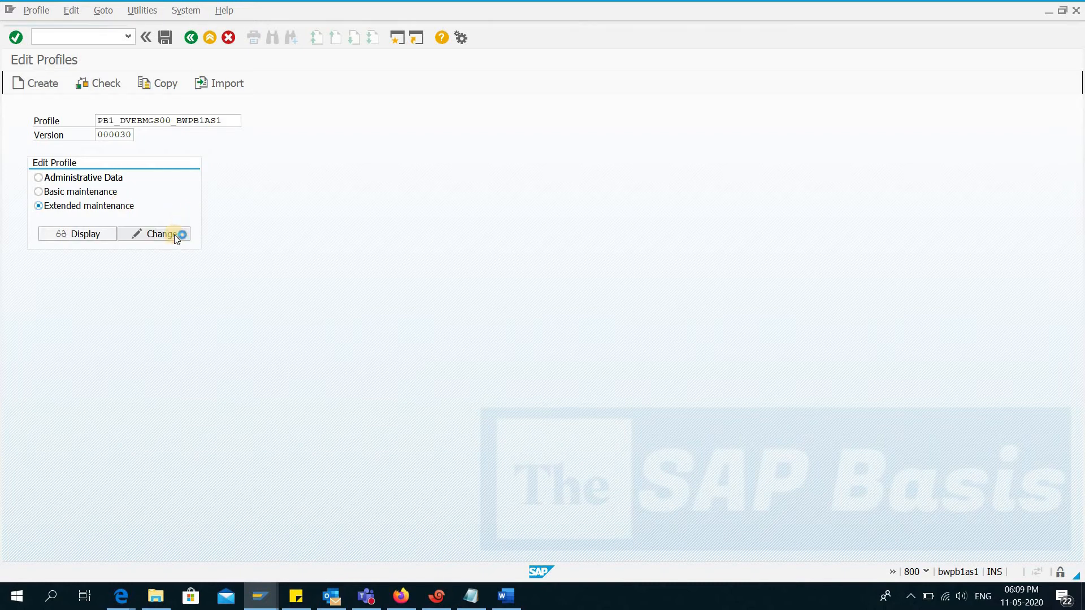
{"action": "left_click", "coordinate": [160, 234]}
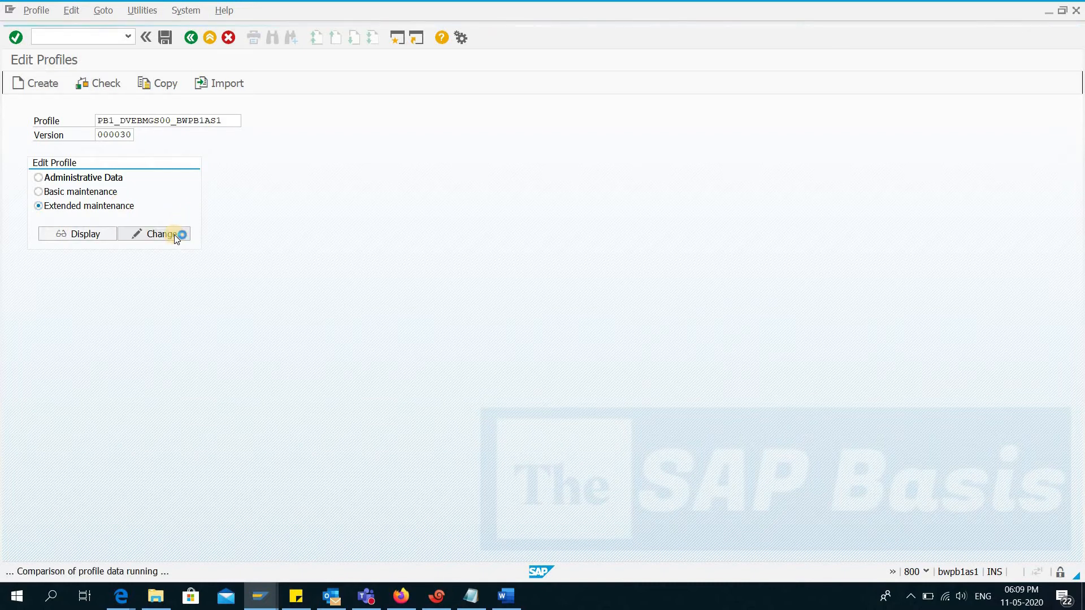
Confirm the change request to reach the profile's active parameter list
{"action": "left_click", "coordinate": [160, 234]}
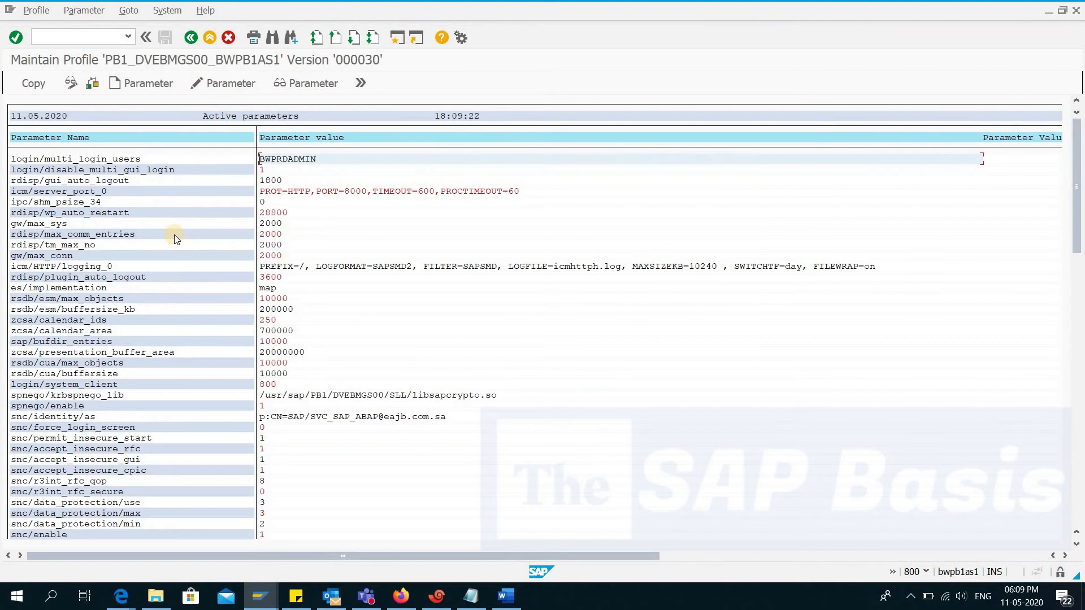
{"action": "mouse_move", "coordinate": [183, 242]}
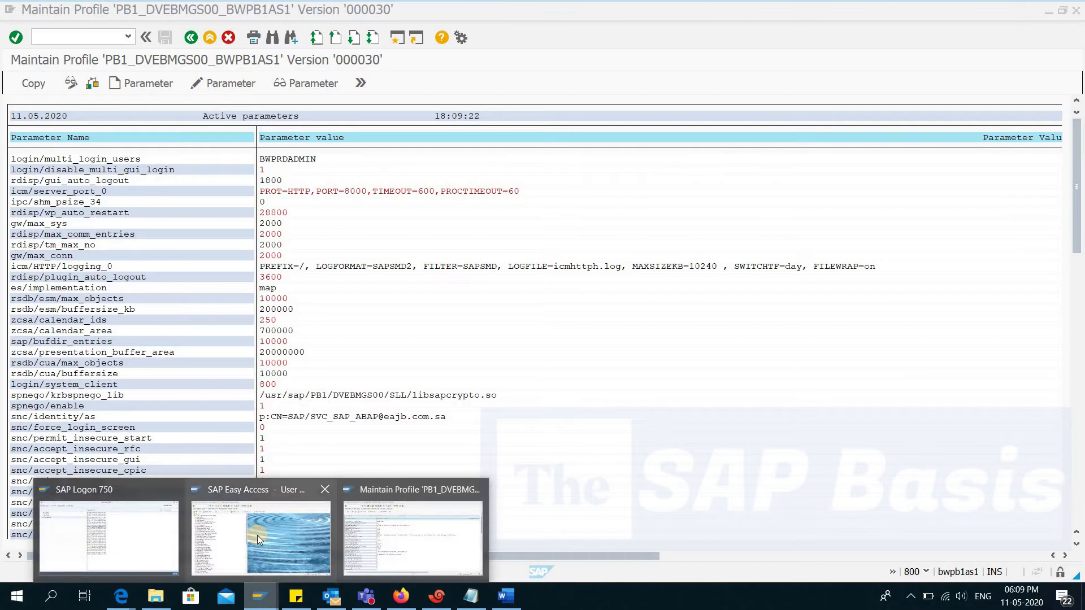
{"action": "left_click", "coordinate": [261, 539]}
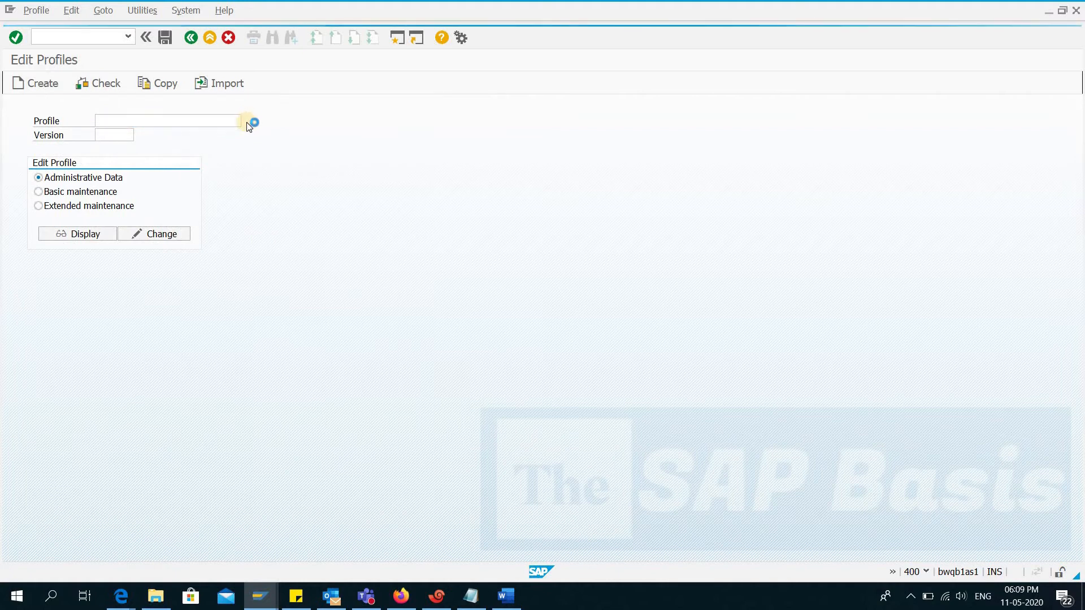
{"action": "left_click", "coordinate": [252, 122]}
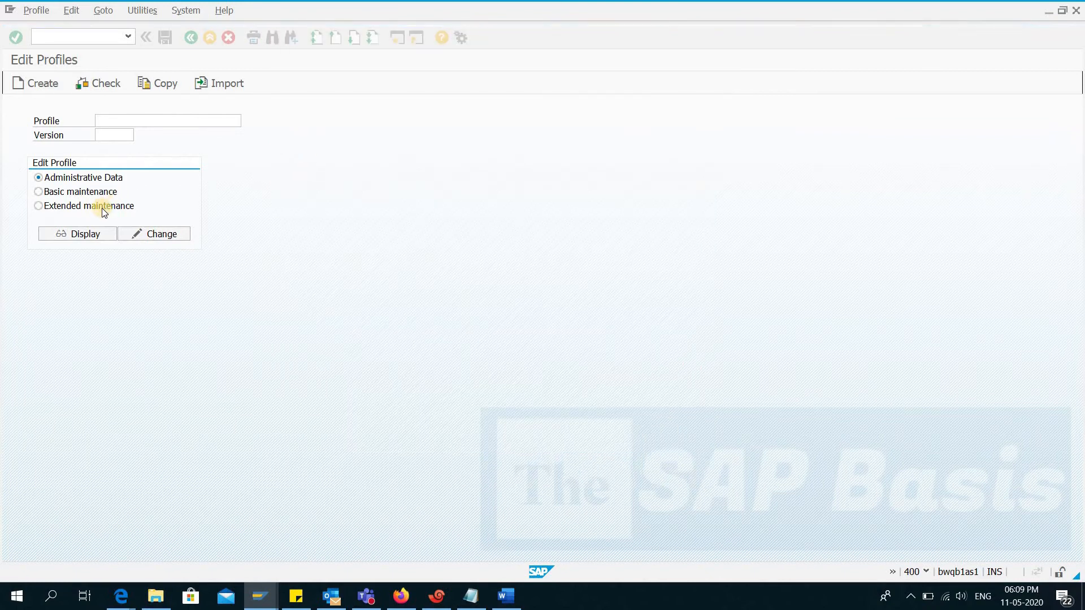
{"action": "left_click", "coordinate": [84, 234]}
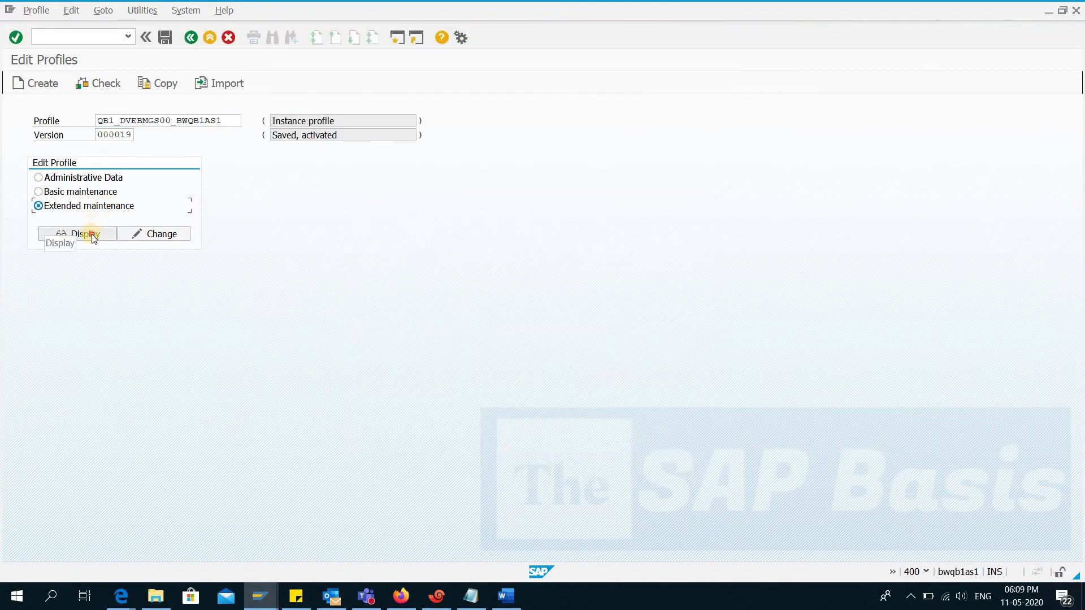
{"action": "left_click", "coordinate": [78, 234]}
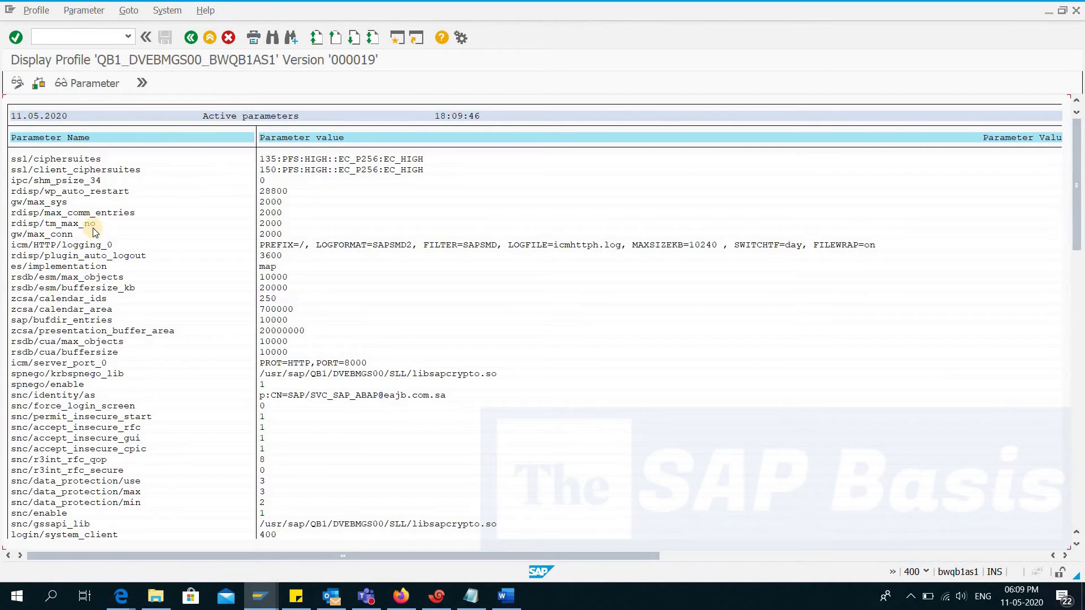
{"action": "mouse_move", "coordinate": [97, 201]}
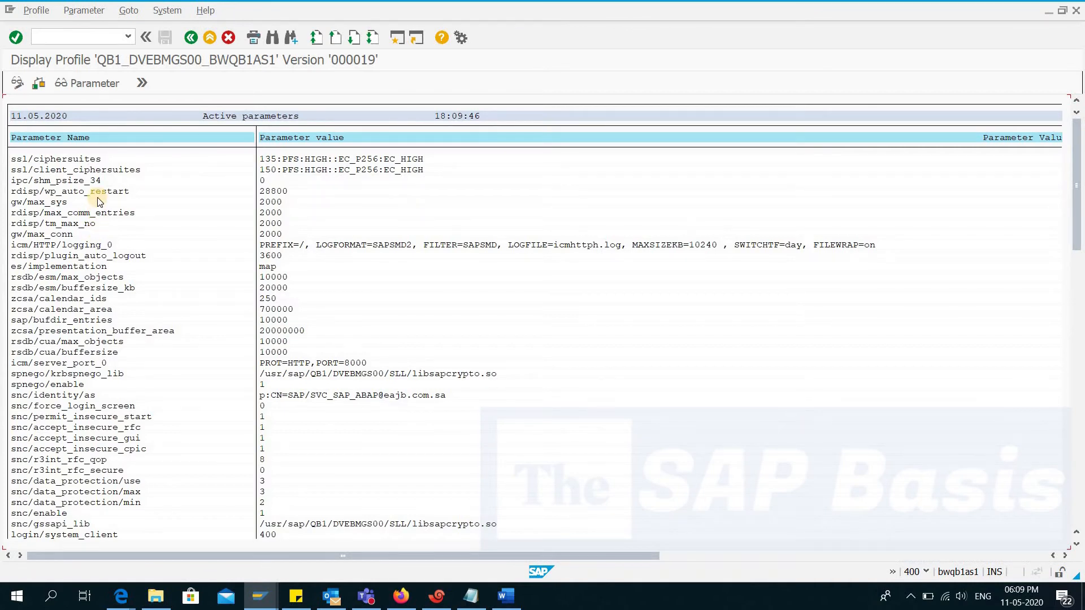
{"action": "mouse_move", "coordinate": [74, 158]}
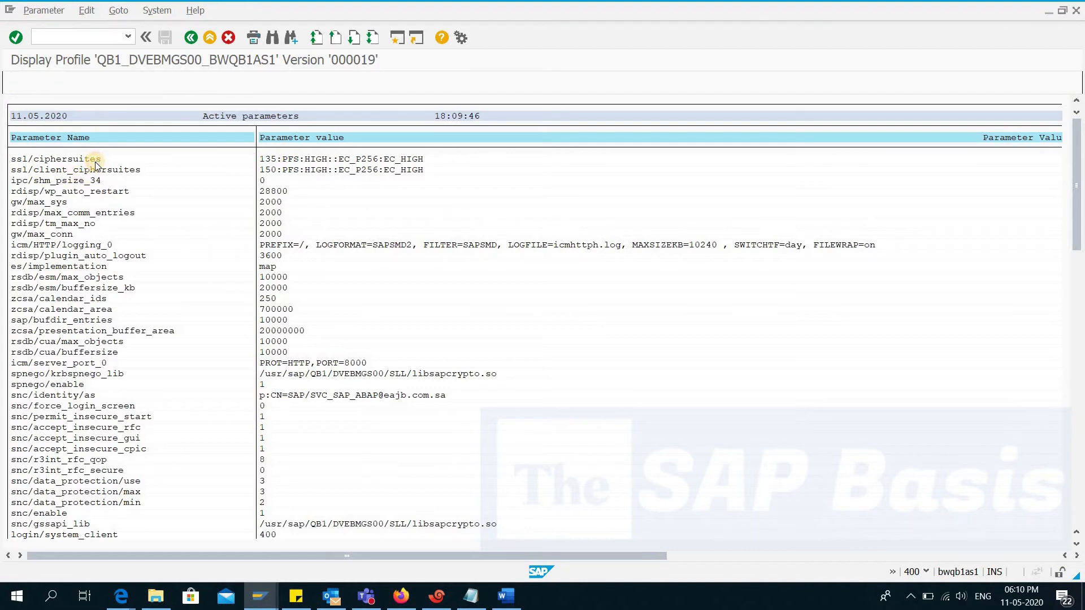
{"action": "double_click", "coordinate": [55, 159]}
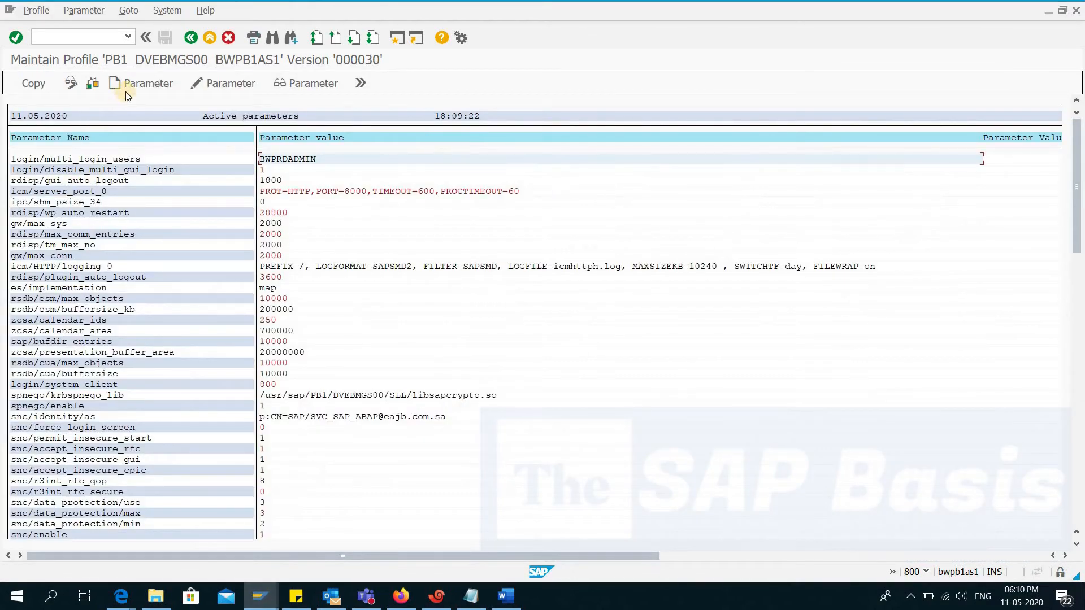
Add parameter ssl/ciphersuites with value 135:PFS:HIGH::EC_P256:EC_HIGH to the PB1 profile
{"action": "left_click", "coordinate": [146, 83]}
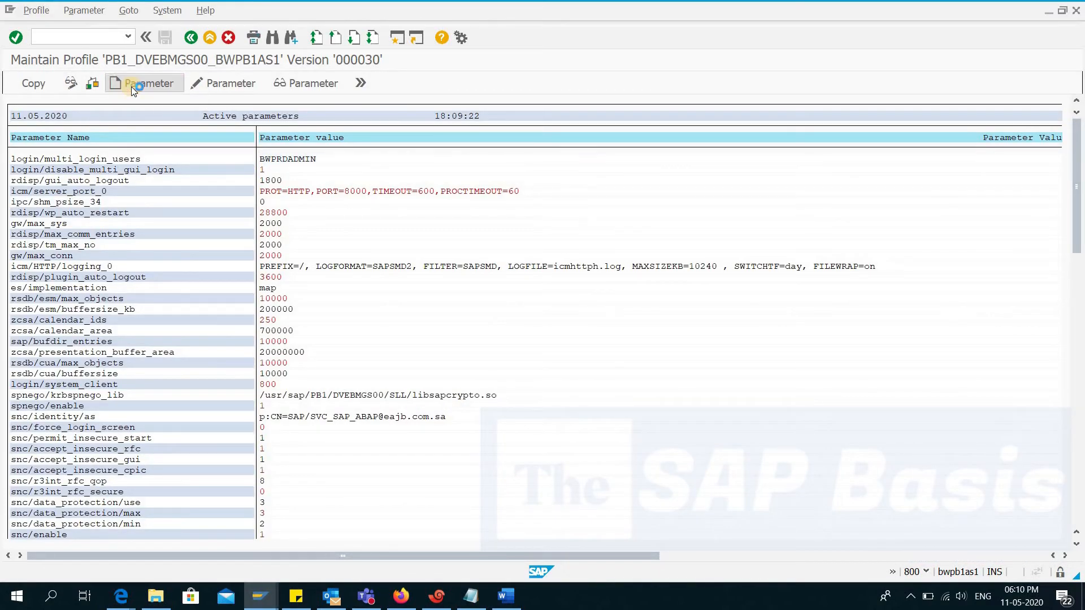
{"action": "left_click", "coordinate": [149, 82]}
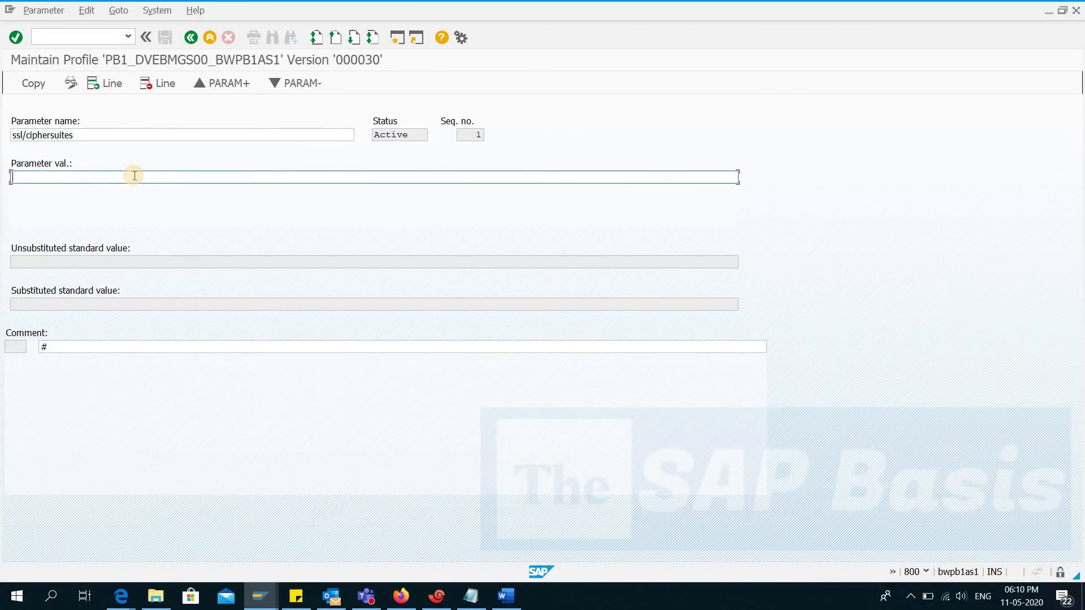
{"action": "type", "text": "135:PFS:HIGH::EC_P256:EC_HIGH"}
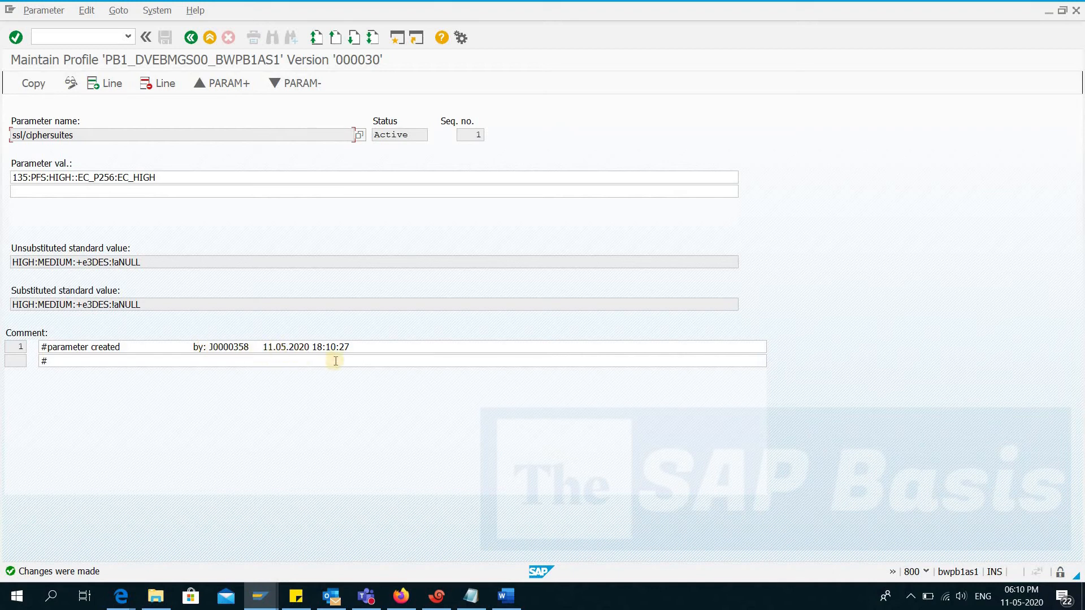
{"action": "left_click", "coordinate": [191, 37]}
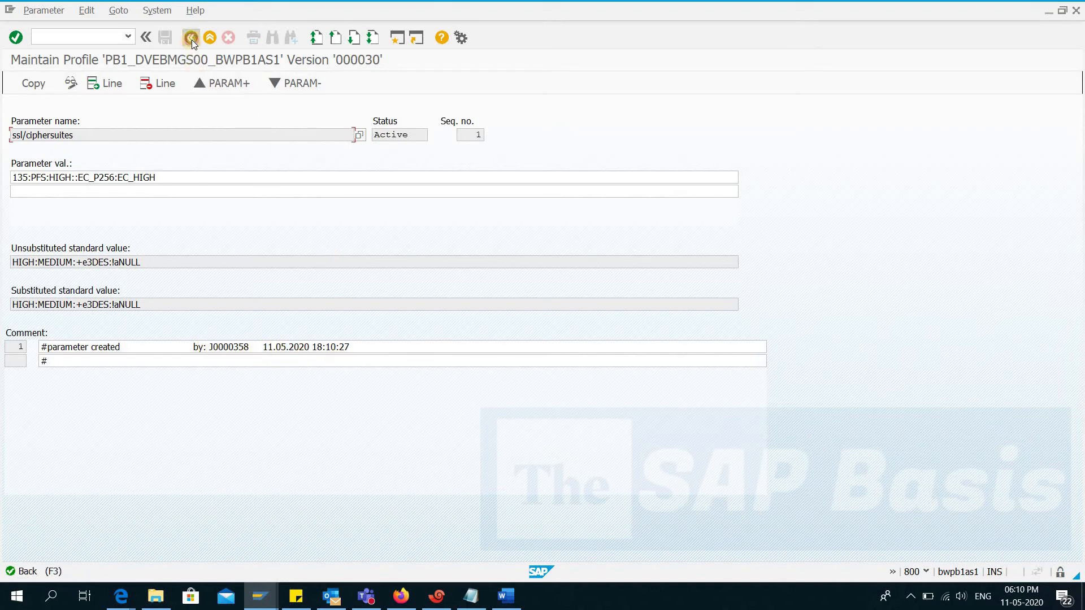
{"action": "left_click", "coordinate": [191, 37]}
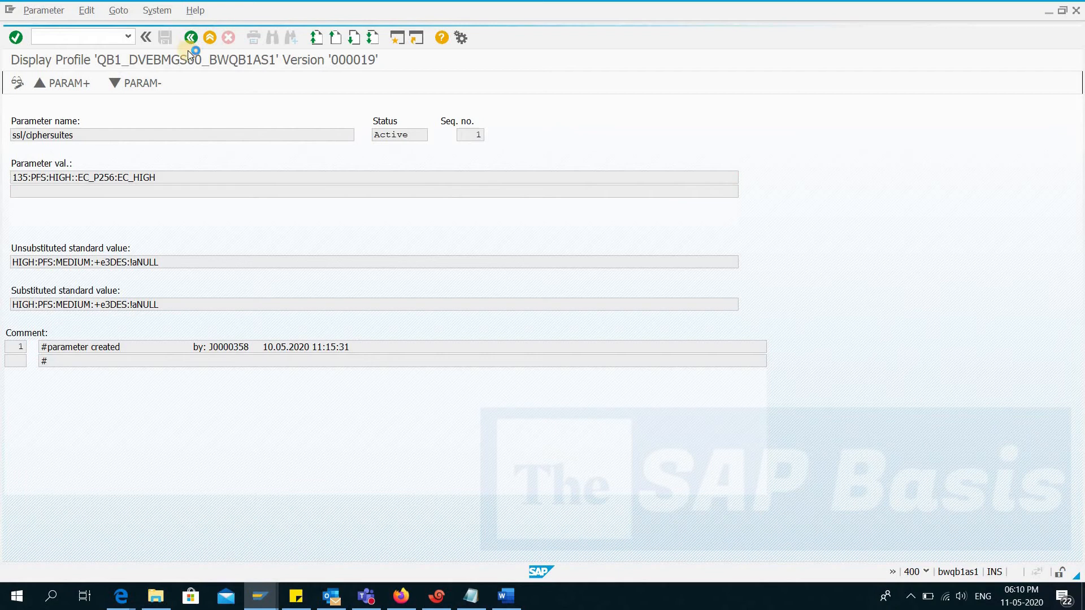
View QB1's ssl/client_ciphersuites value 150:PFS:HIGH::EC_P256:EC_HIGH and return to the PB1 window
{"action": "left_click", "coordinate": [190, 38]}
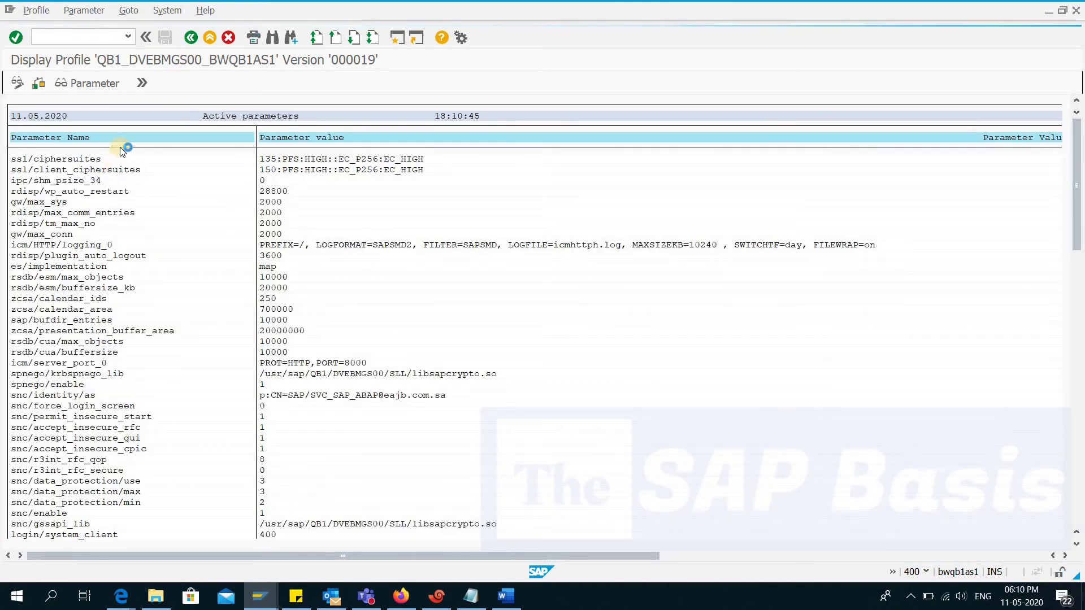
{"action": "mouse_move", "coordinate": [121, 156]}
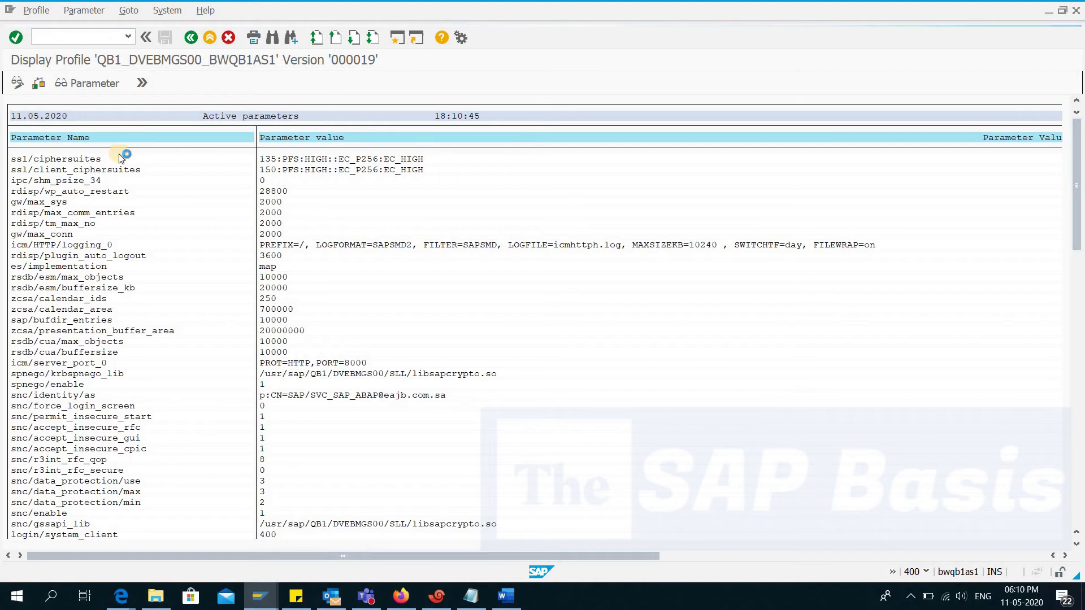
{"action": "double_click", "coordinate": [57, 170]}
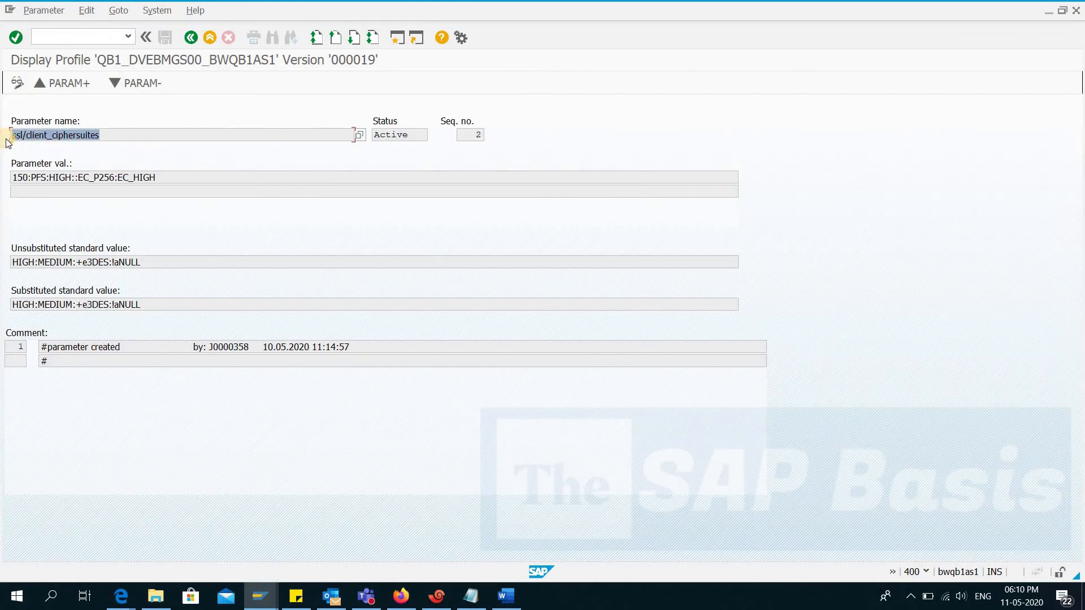
{"action": "key", "text": "alt+tab"}
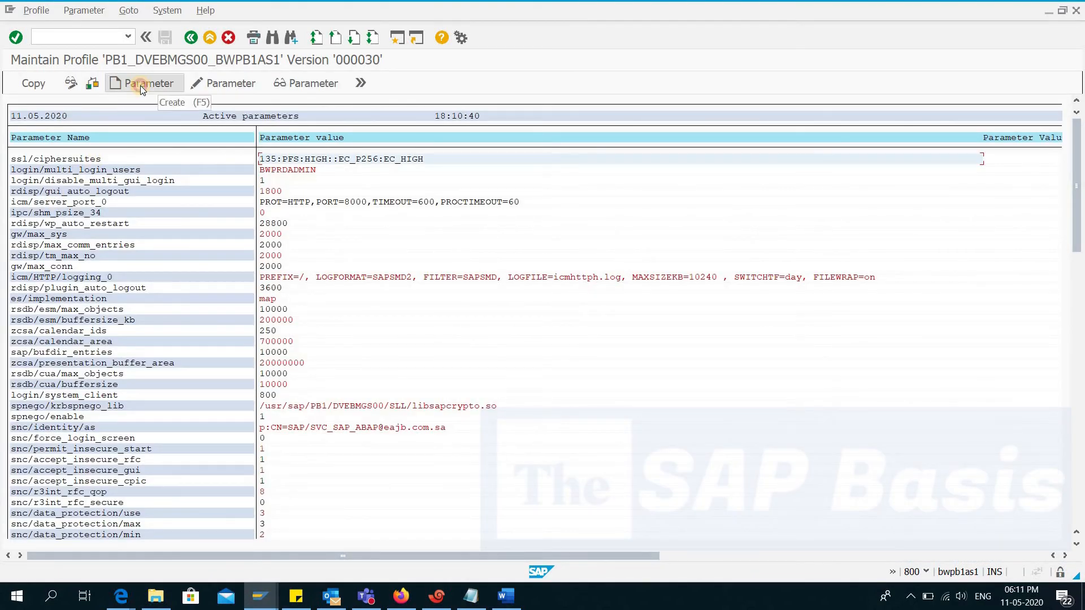
Create parameter ssl/client_ciphersuites with value 150:PFS:HIGH::EC_P256:EC_HIGH and adopt it into the profile
{"action": "left_click", "coordinate": [147, 82]}
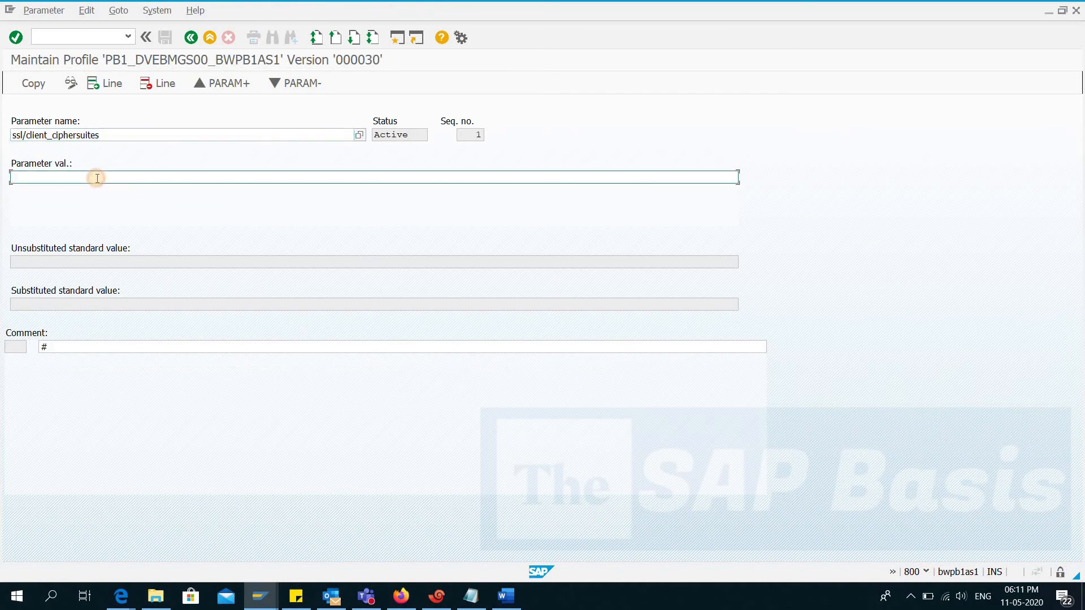
{"action": "type", "text": "150:PFS:HIGH::EC_P256:EC_HIGH"}
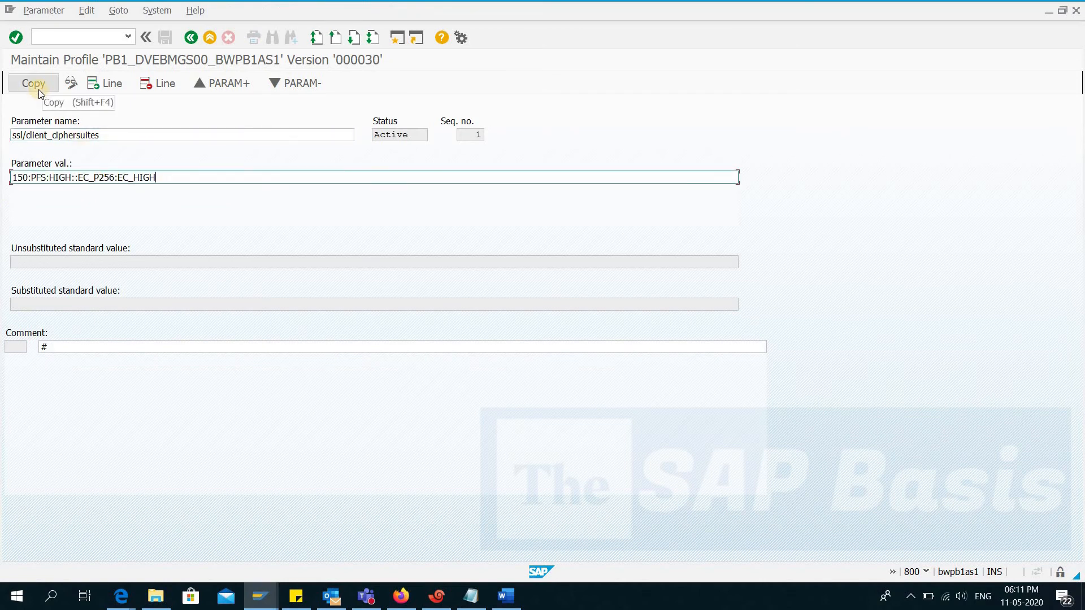
{"action": "left_click", "coordinate": [32, 82]}
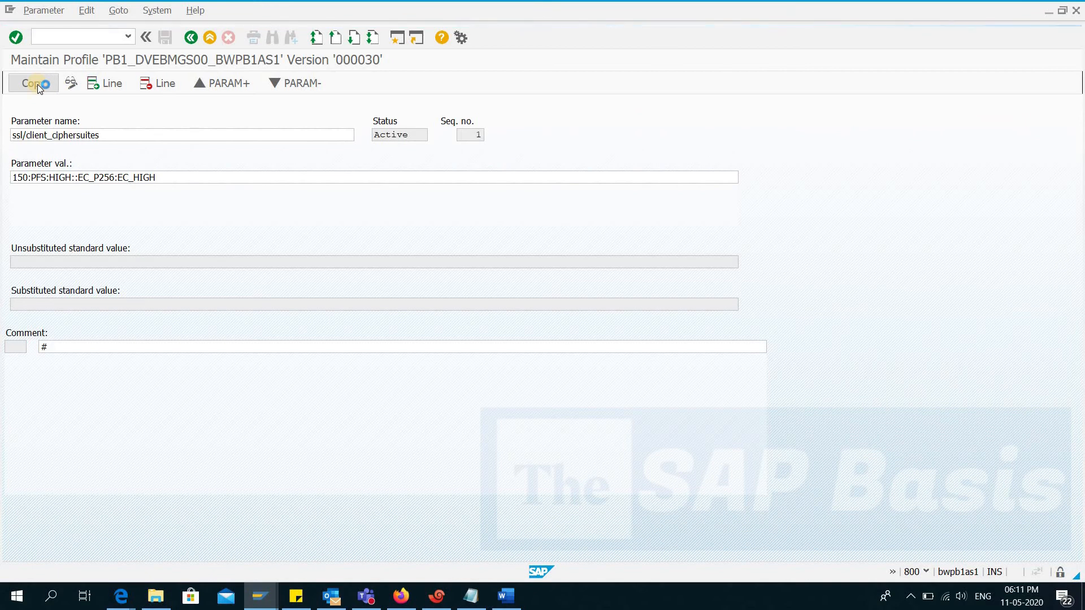
{"action": "left_click", "coordinate": [32, 82]}
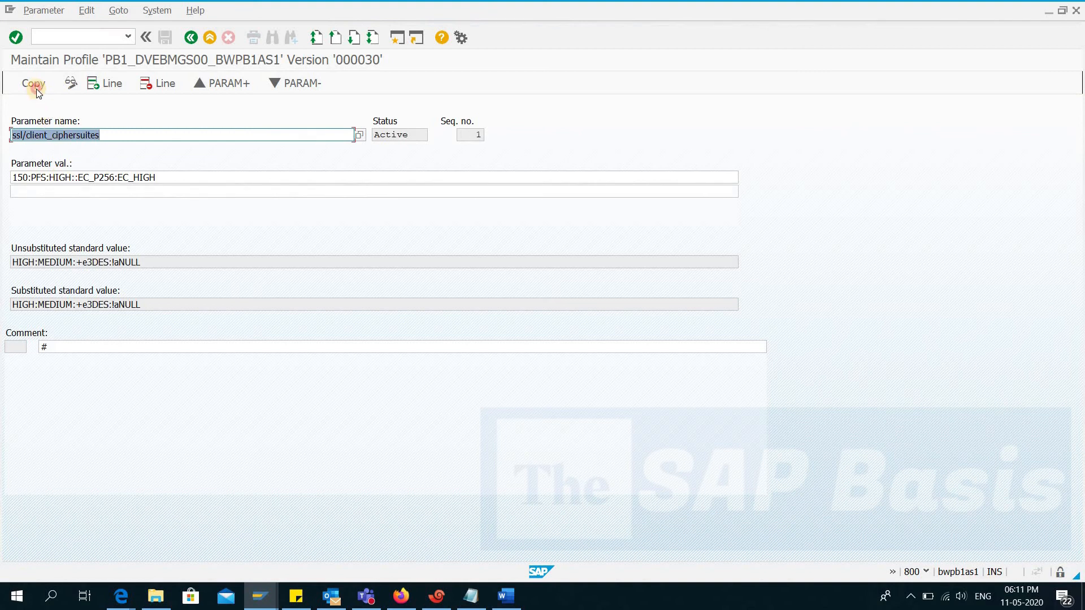
{"action": "left_click", "coordinate": [32, 82]}
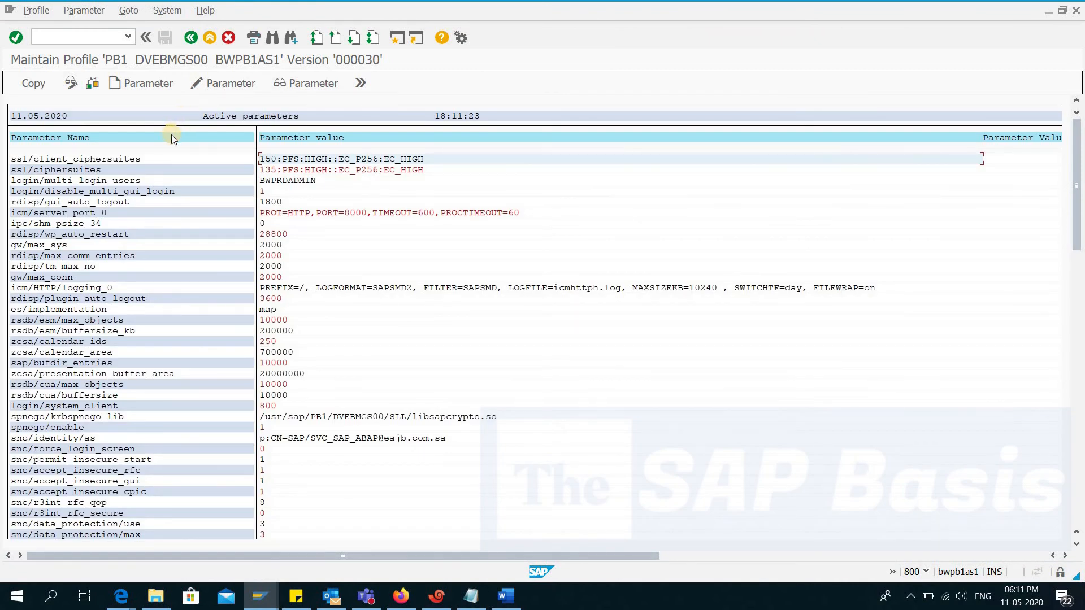
{"action": "mouse_move", "coordinate": [104, 166]}
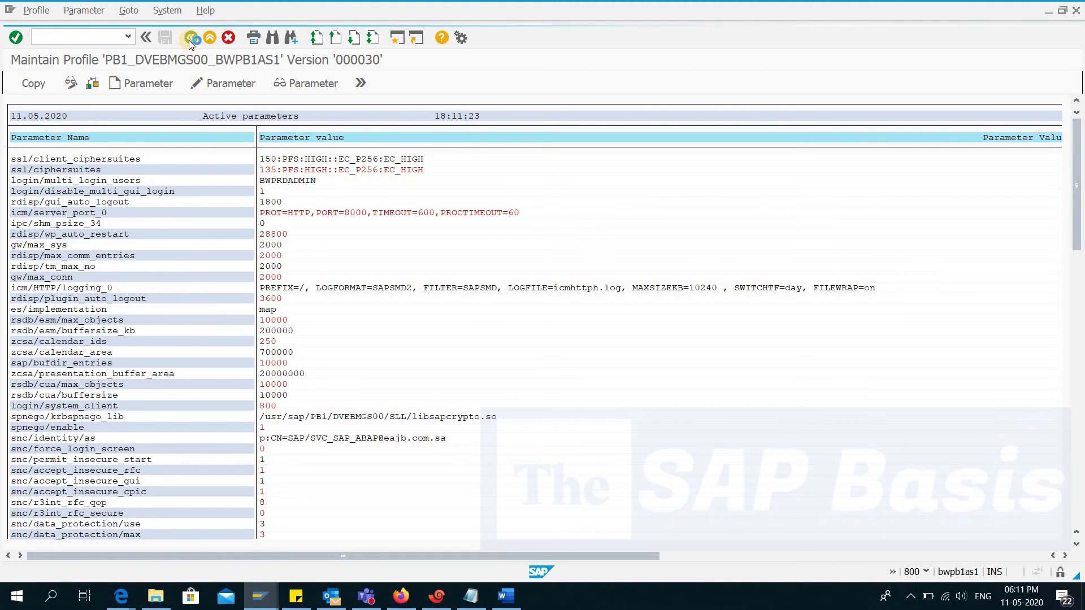
Save the profile, skipping the incorrect-values display, and agree to activate it
{"action": "left_click", "coordinate": [146, 38]}
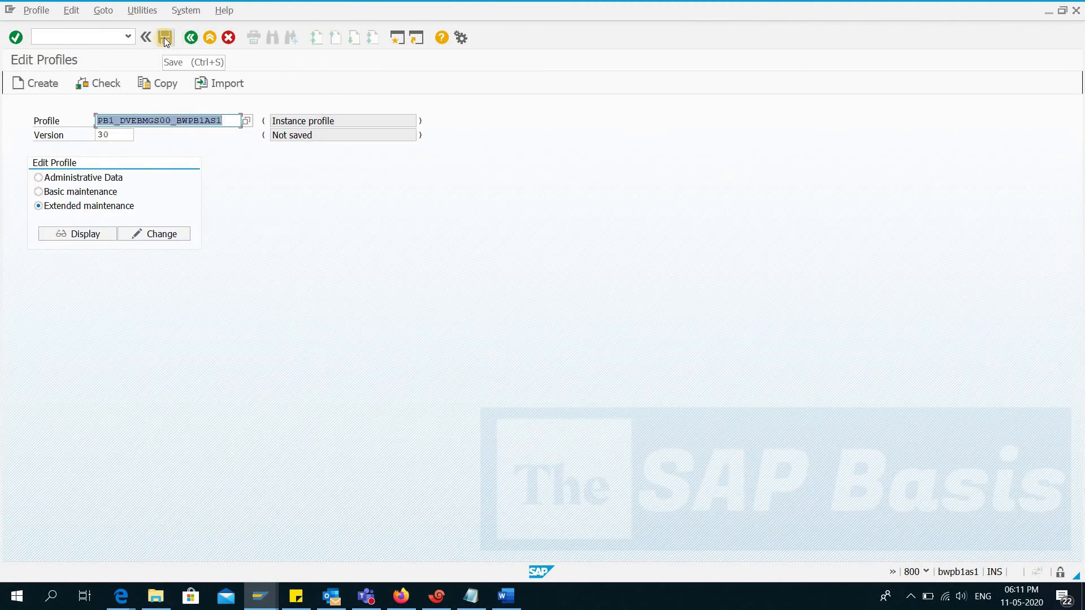
{"action": "left_click", "coordinate": [165, 37]}
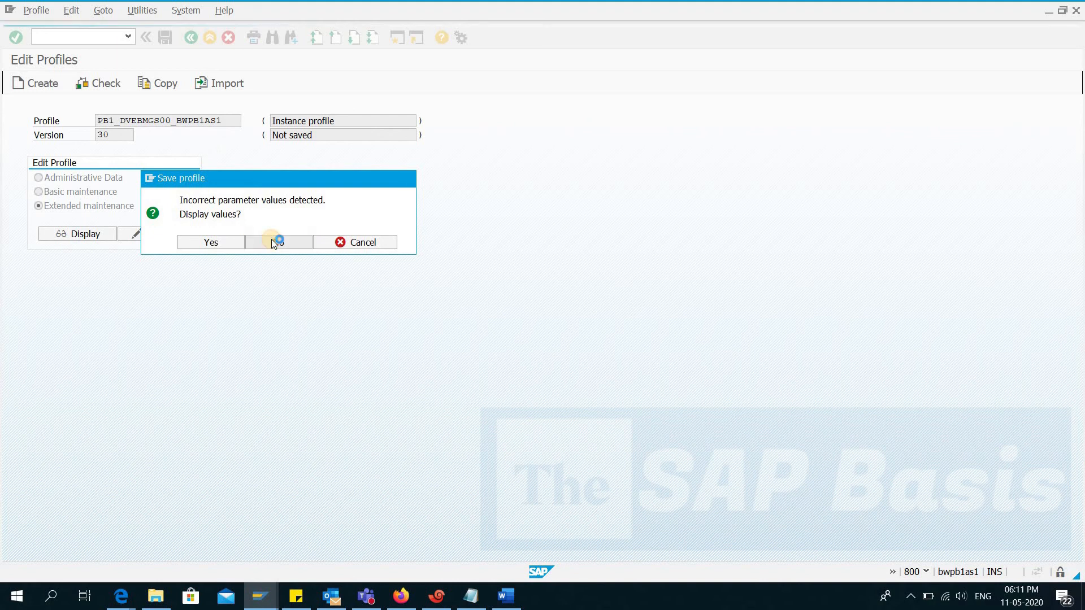
{"action": "left_click", "coordinate": [278, 242]}
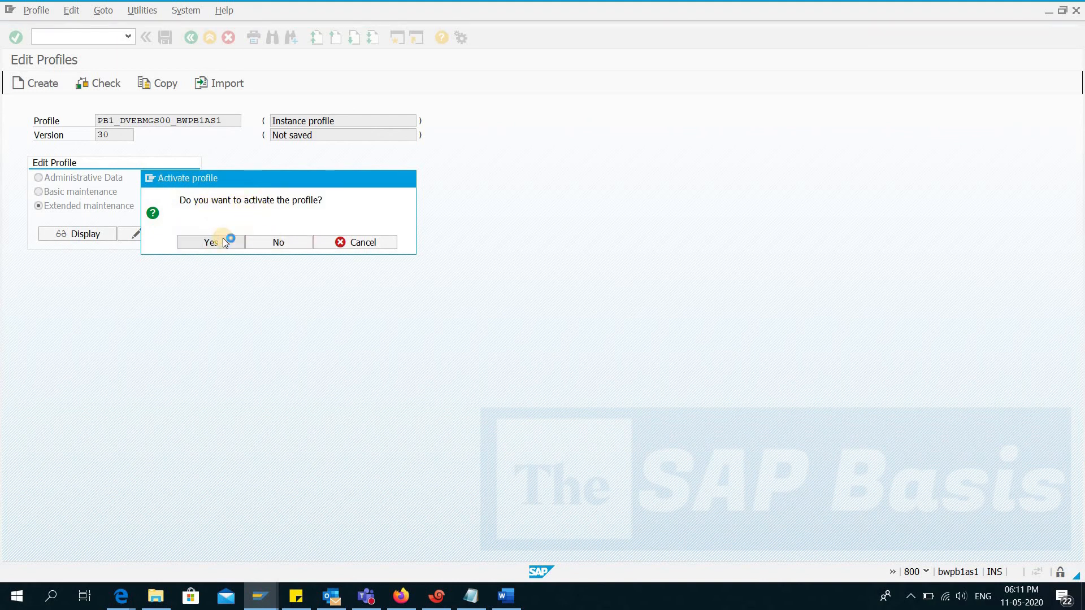
{"action": "left_click", "coordinate": [211, 241]}
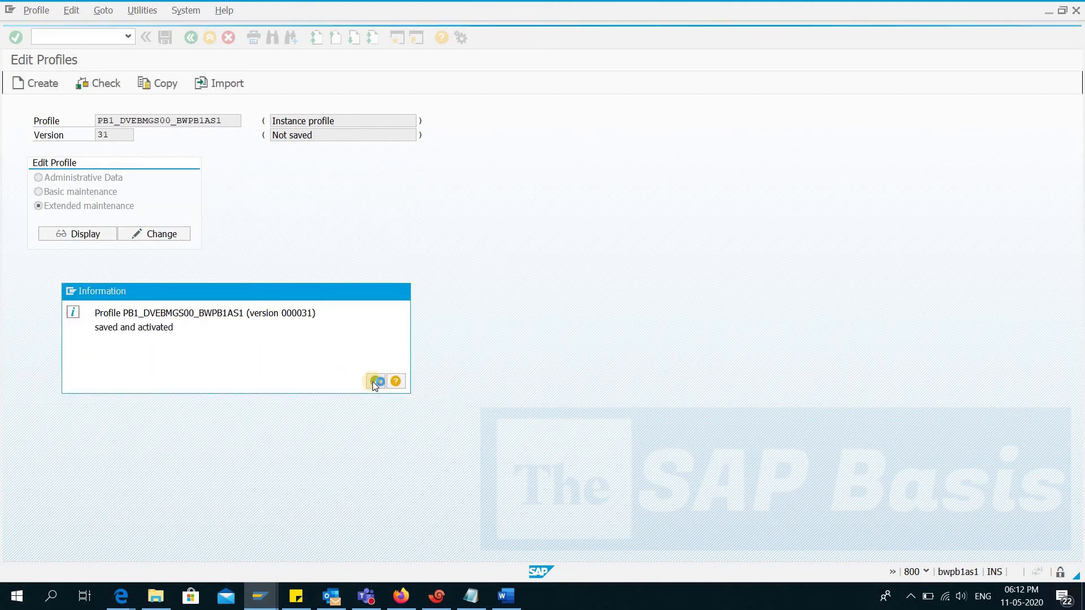
Acknowledge activation as version 000031 and the restart note, declining the consistency check
{"action": "left_click", "coordinate": [378, 381]}
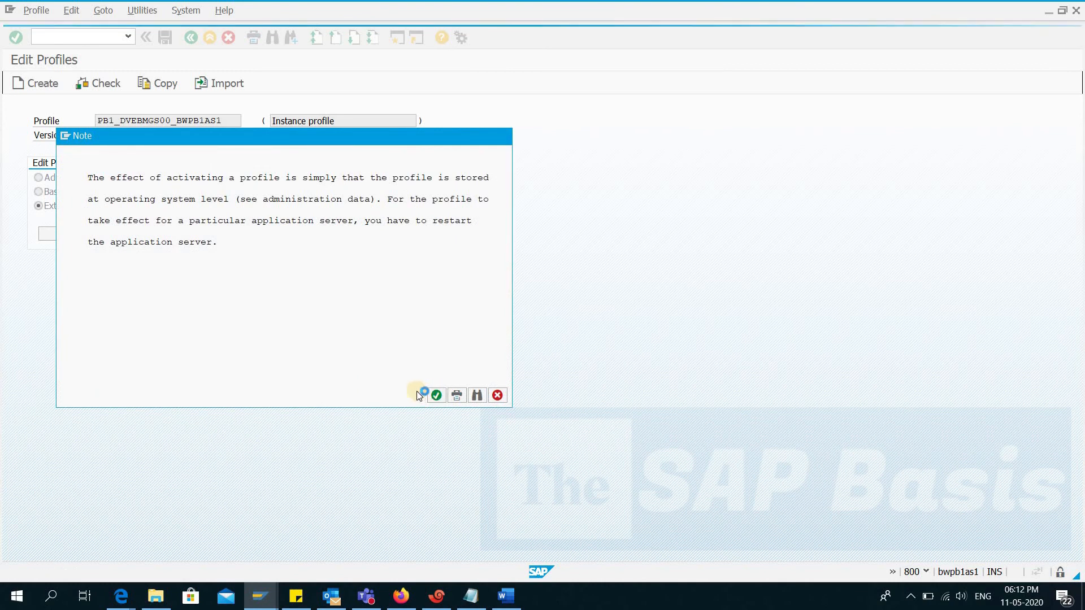
{"action": "left_click", "coordinate": [436, 395]}
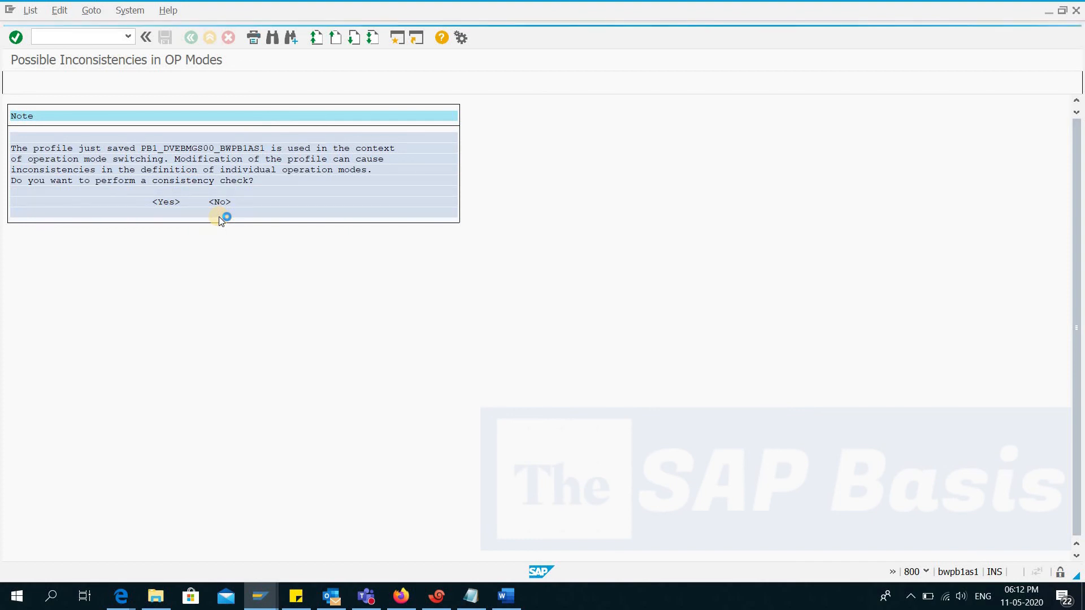
{"action": "left_click", "coordinate": [219, 201]}
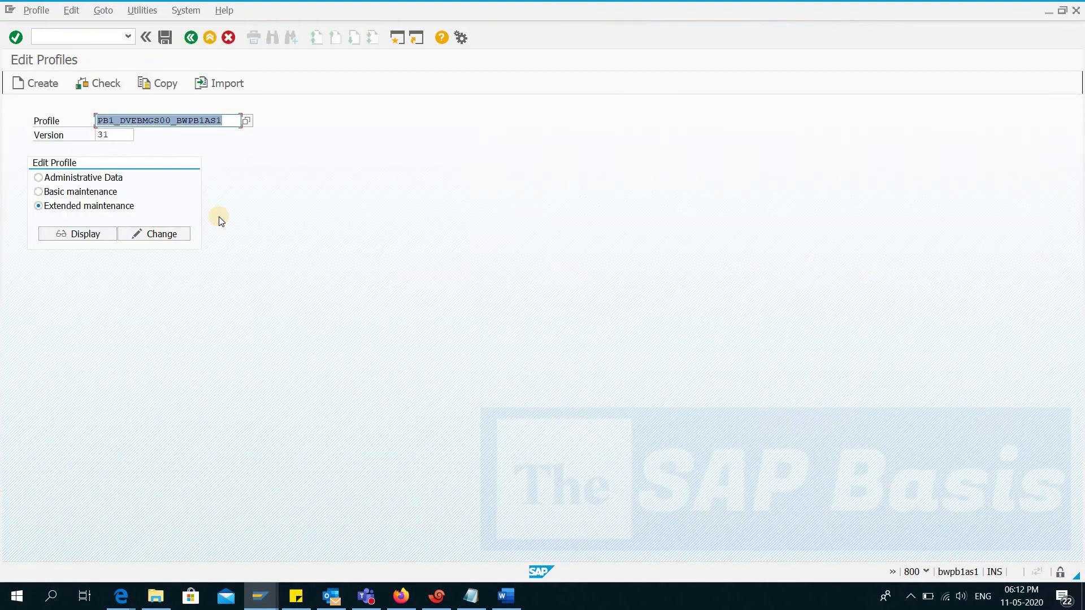